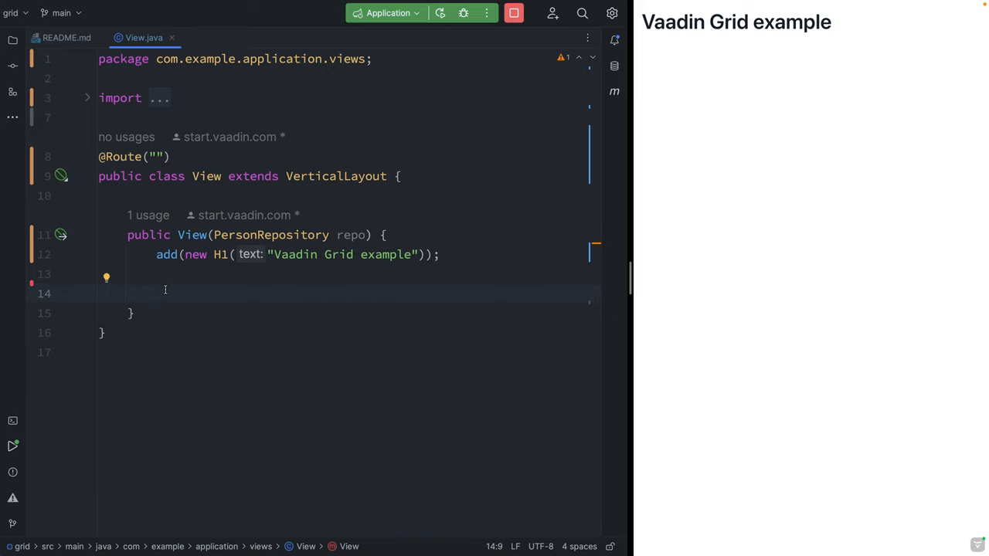
mouse_move(366, 217)
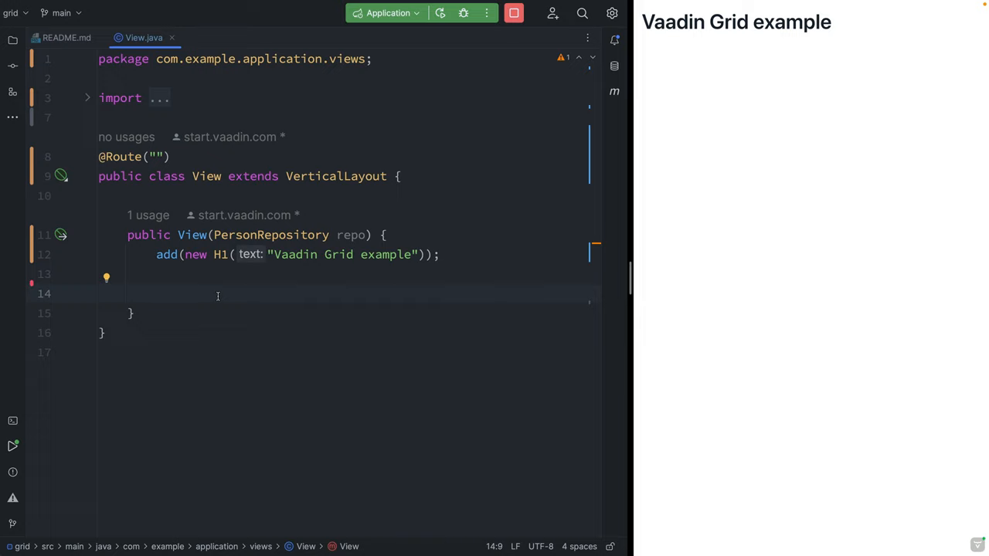
Step: Declare 'var grid = new Grid<>(Person.class)' with the Vaadin Grid import, then start 'add(grid)'
text(var grid =)
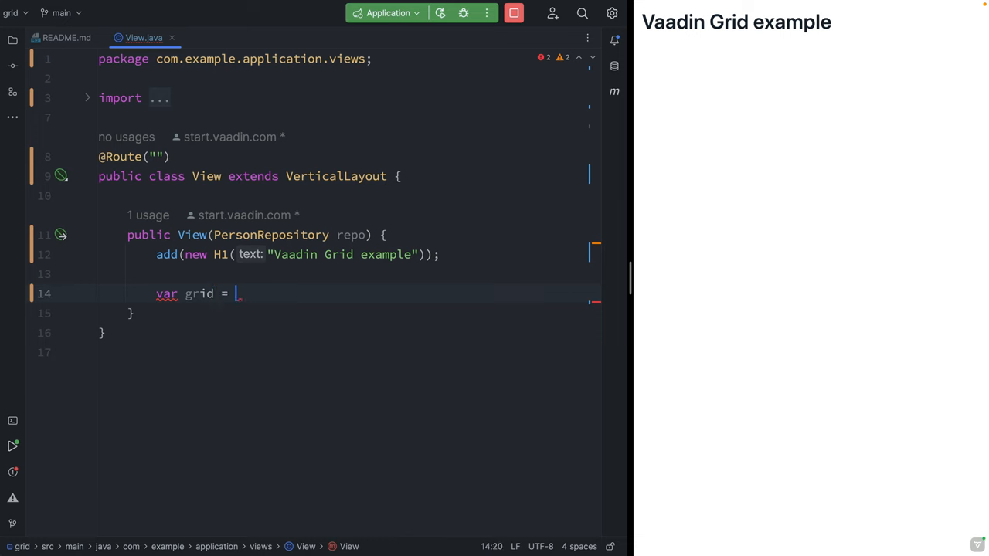
text(new Grid)
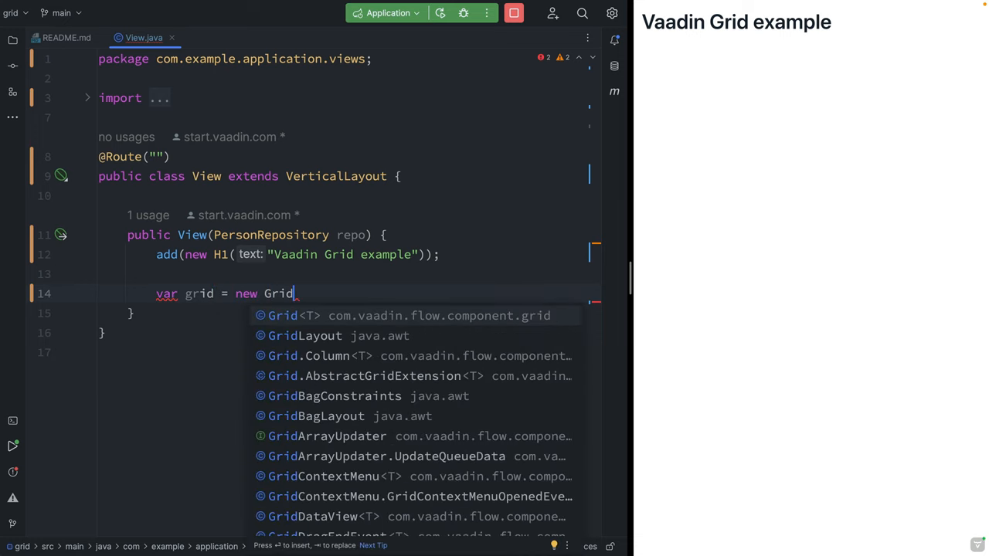
click(282, 315)
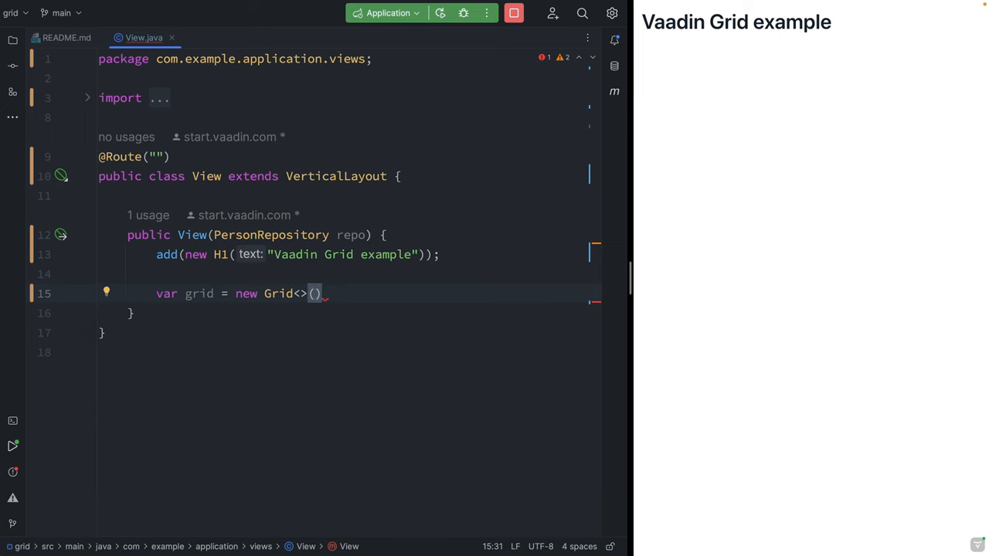
text(Person.class)
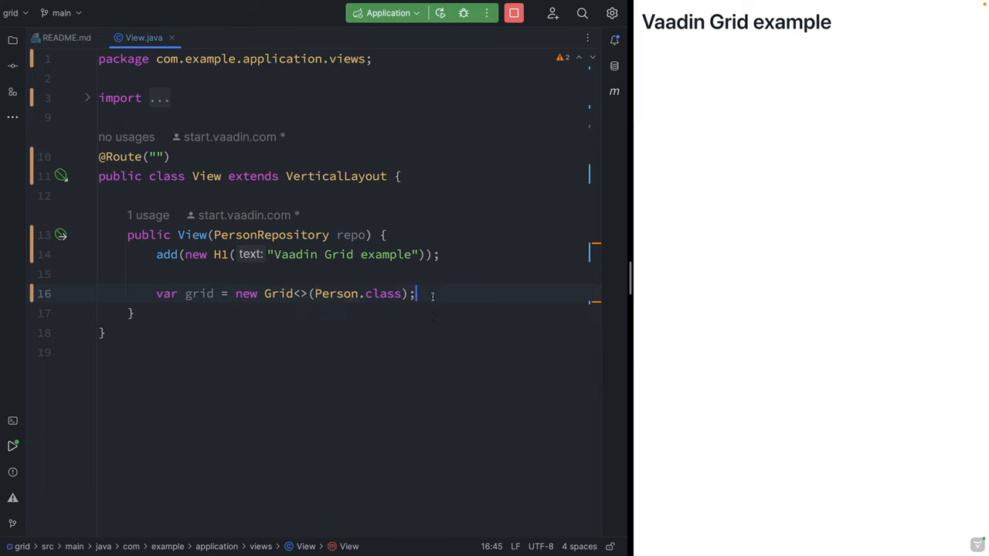
text(add(grid);)
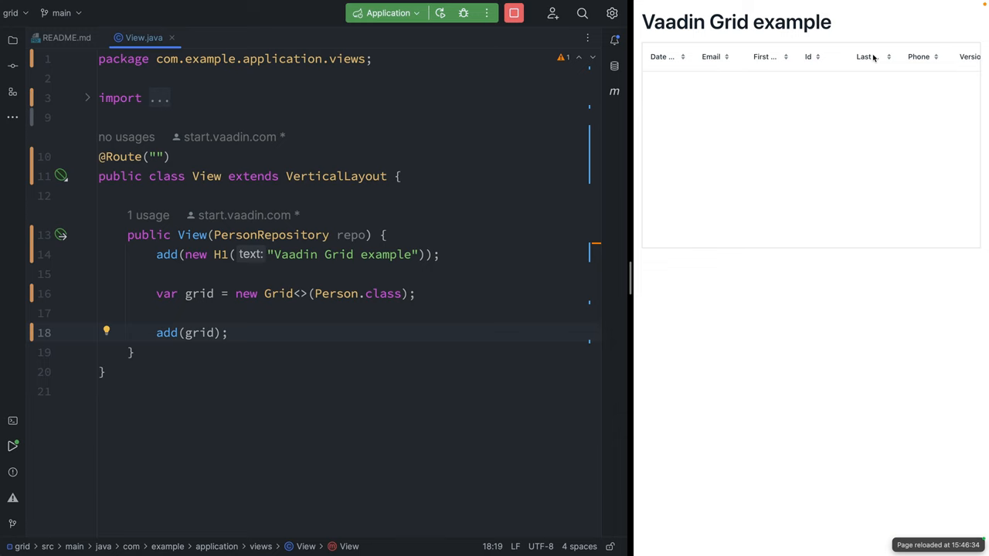
Step: Return the cursor to the end of the grid declaration line
click(415, 294)
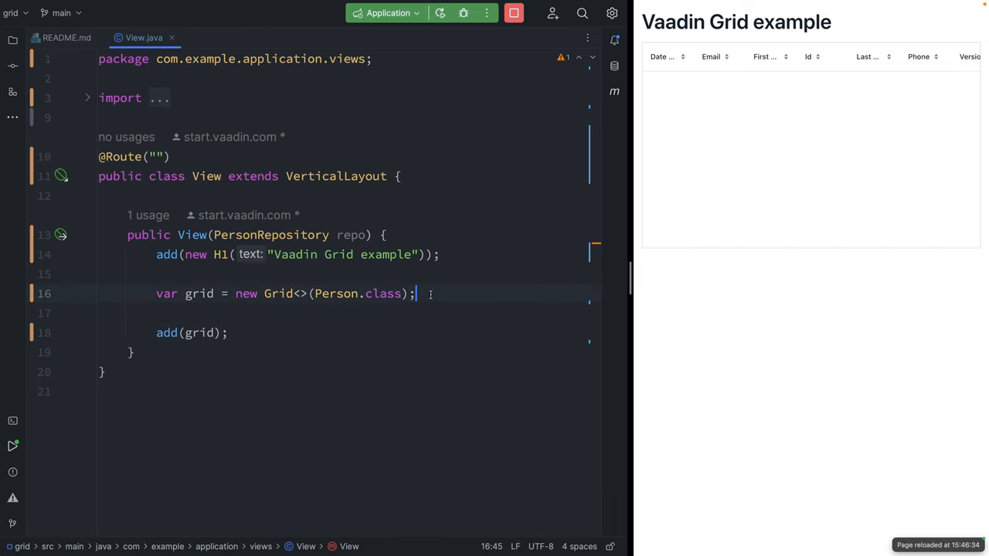
Step: Add grid.setColumns("firstName", "lastName", "email"); below the grid declaration
text(grid.setColumns();)
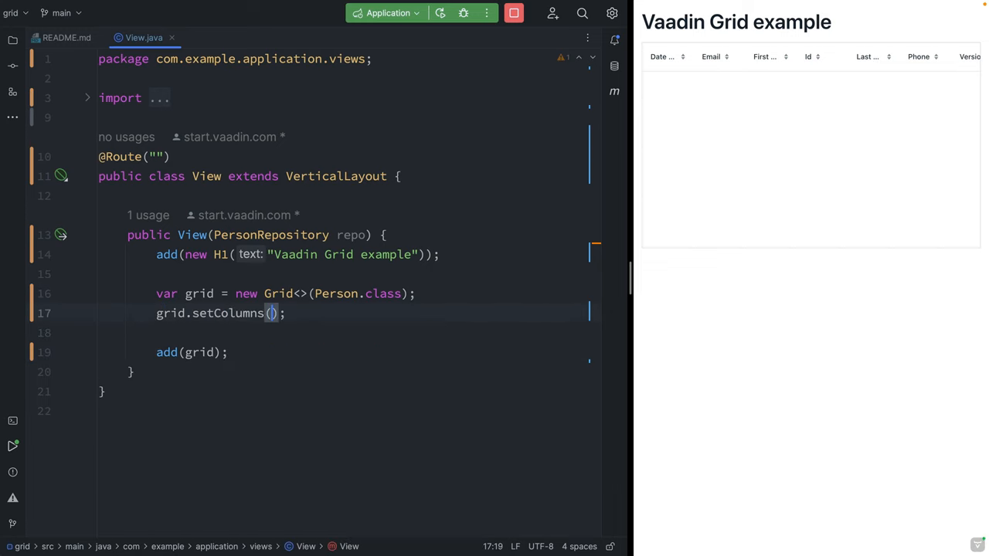
text("")
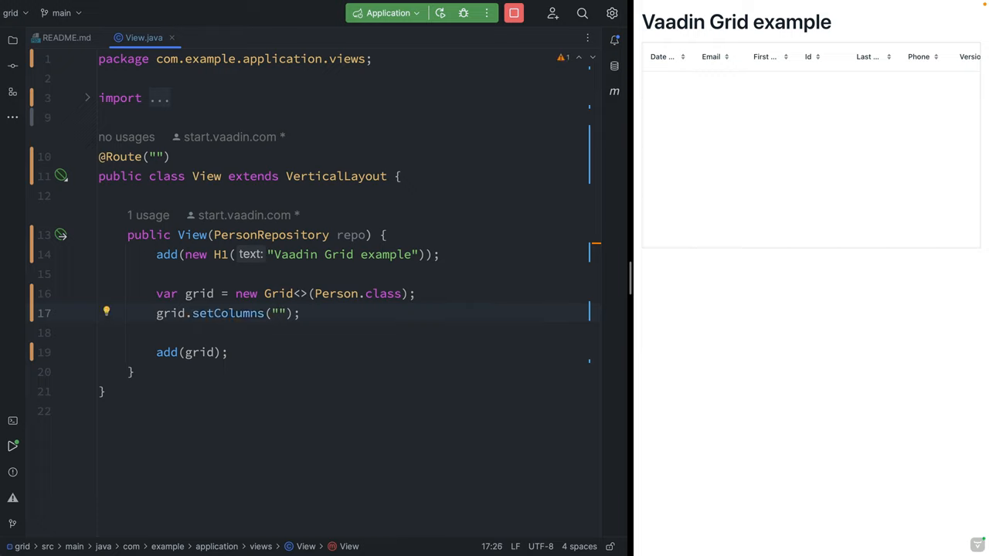
text("firstName", "lastName", "email")
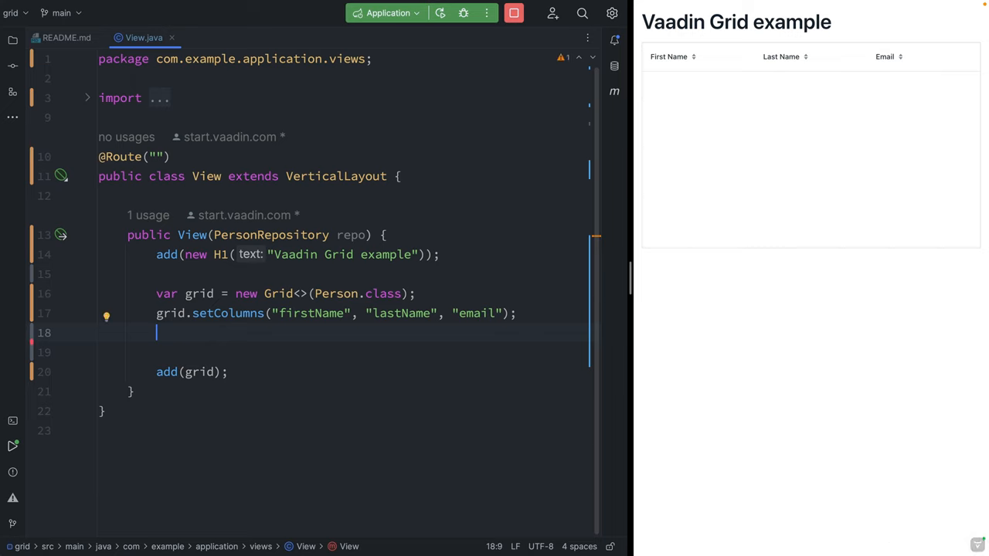
Step: Add grid.setItems(repo.findAll()); using autocomplete for repo and findAll
text(grid.setItems()
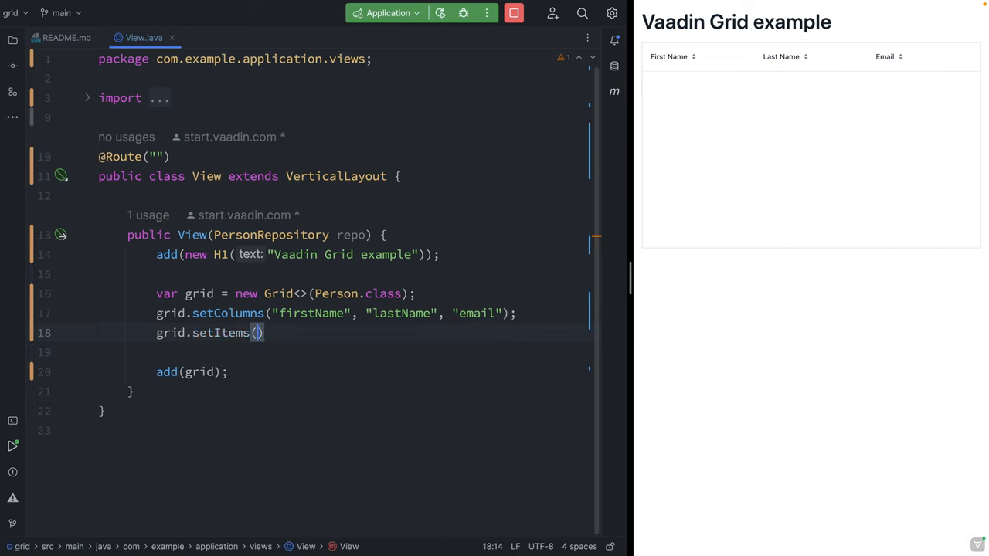
text(repo.findAll()
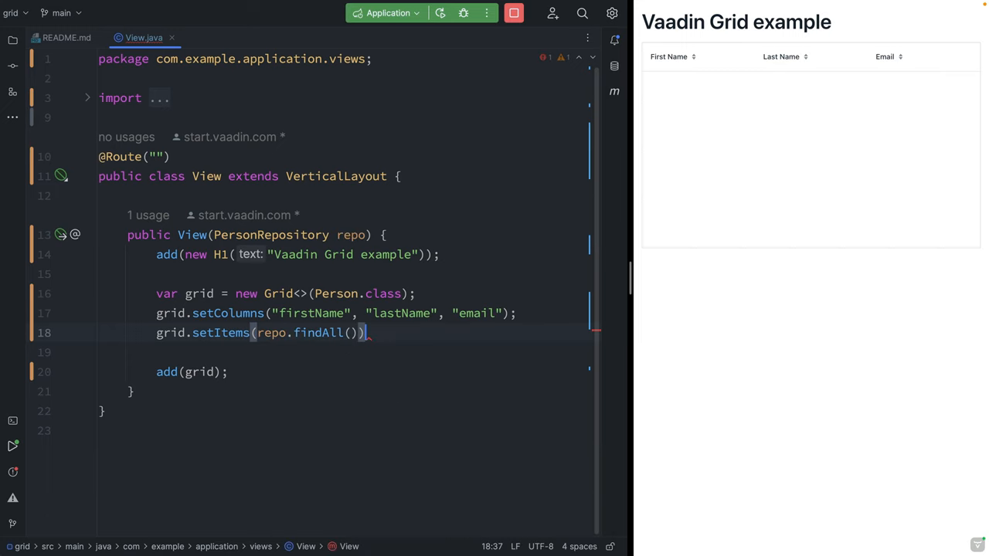
text(;)
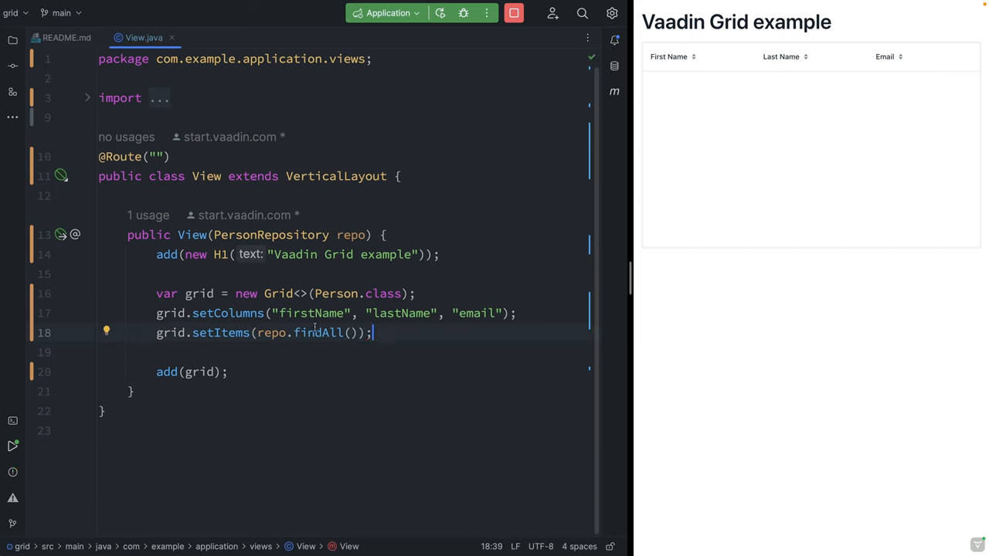
mouse_move(317, 332)
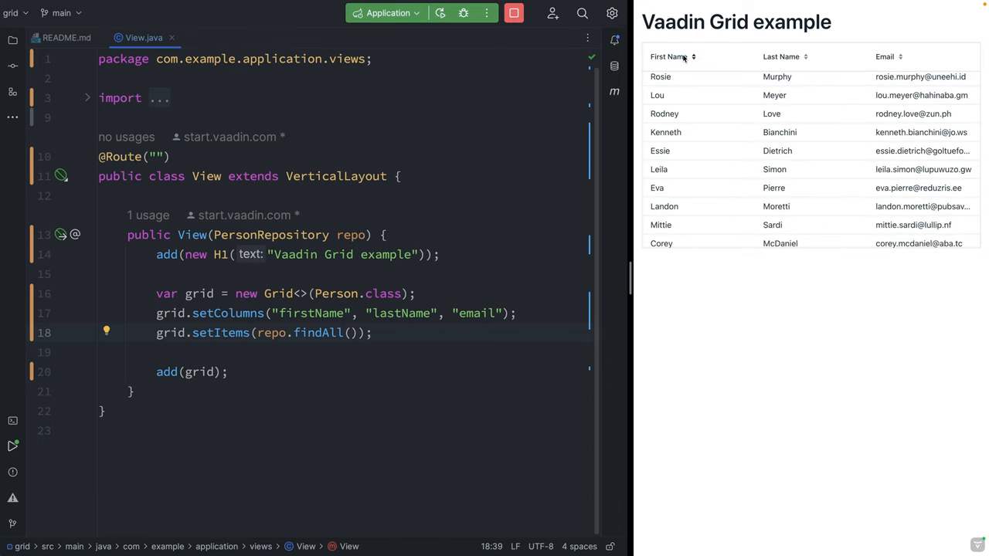
Step: Sort the reloaded person rows ascending by the Last Name column header
click(780, 56)
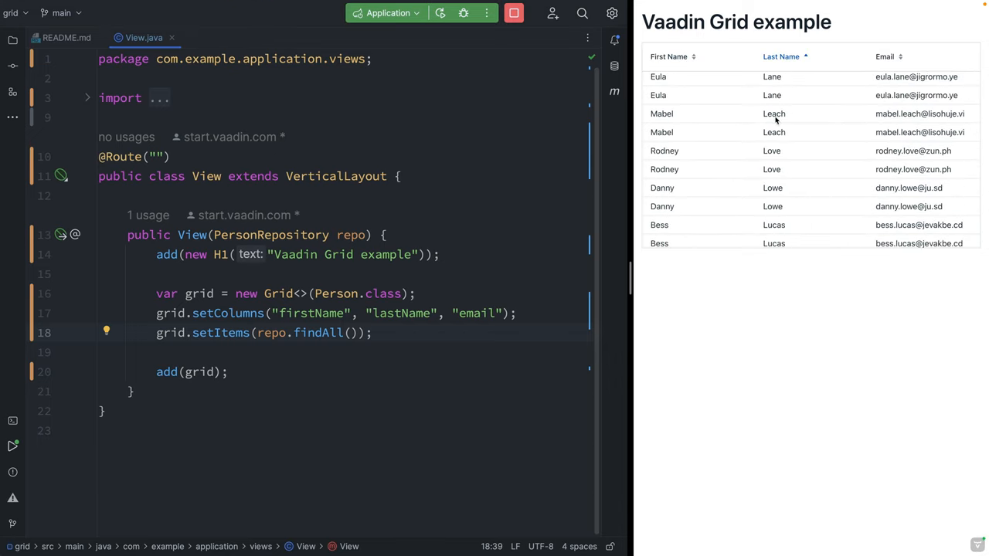